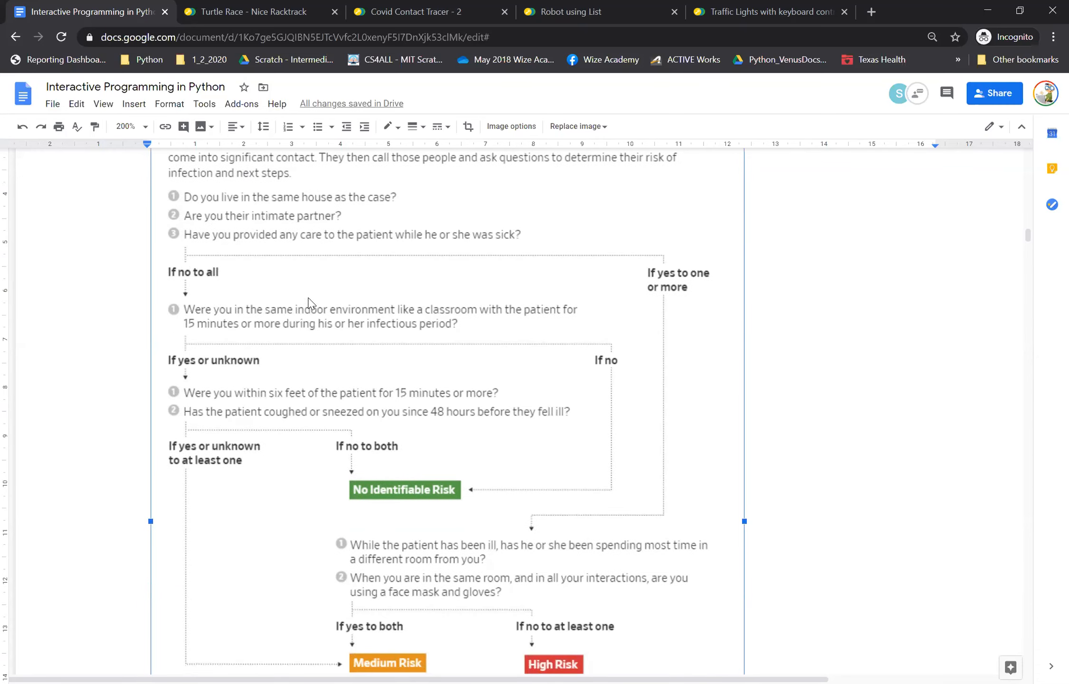
- Review the Covid Contact Tracer main.py rating risk low/medium/high, then return to the course document
scroll("down", 3)
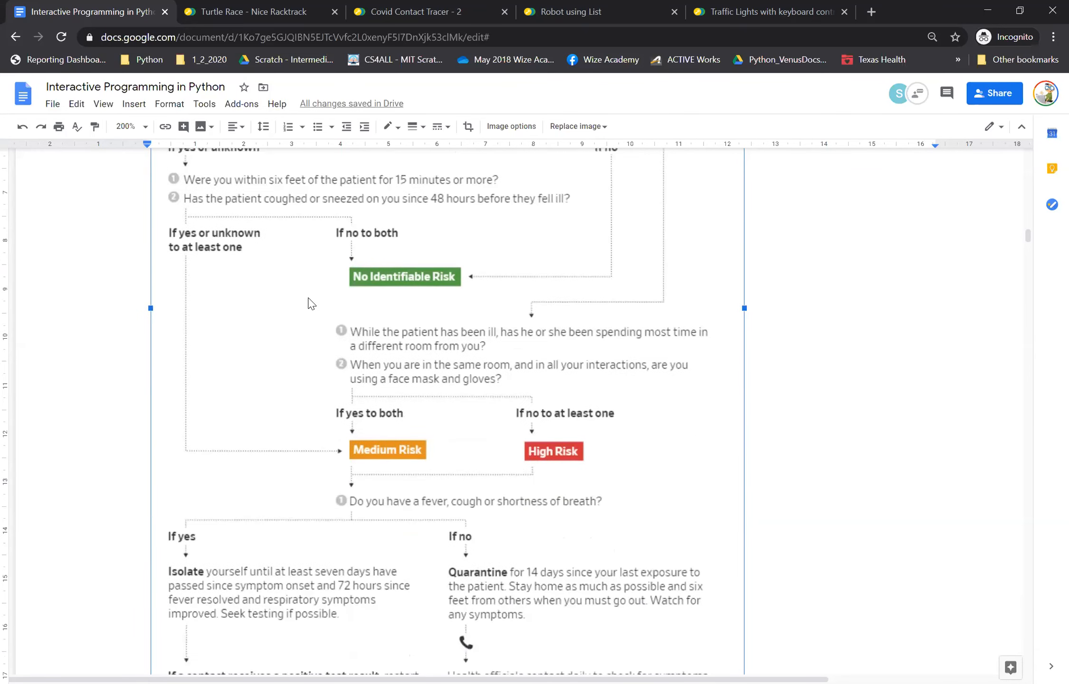
scroll("down", 3)
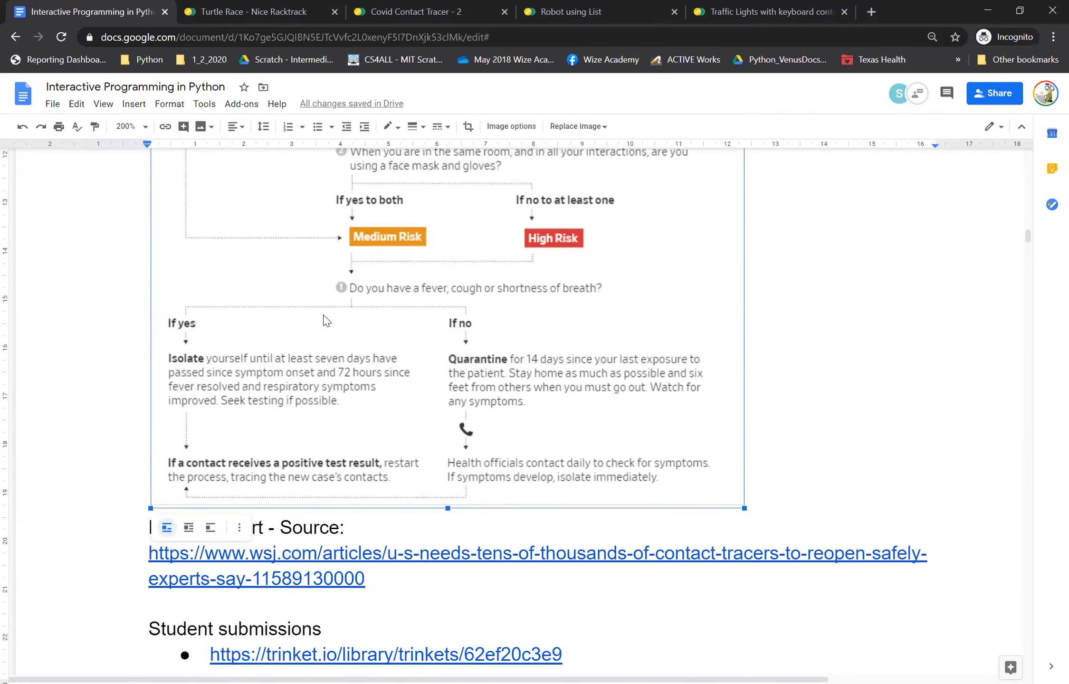
left_click(409, 12)
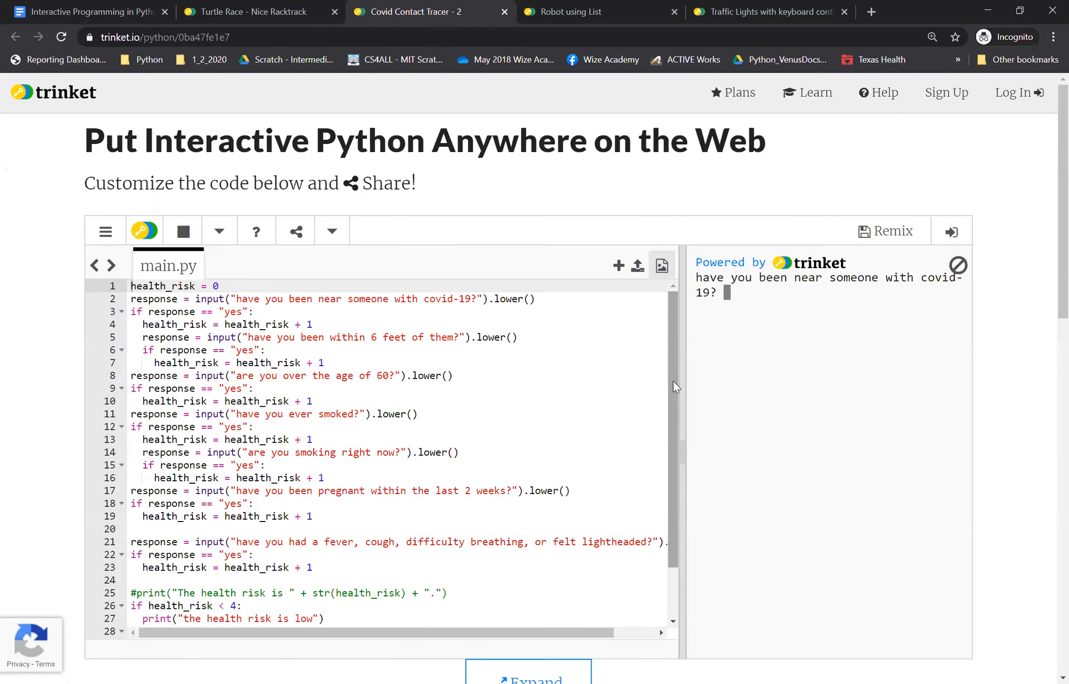
mouse_move(511, 410)
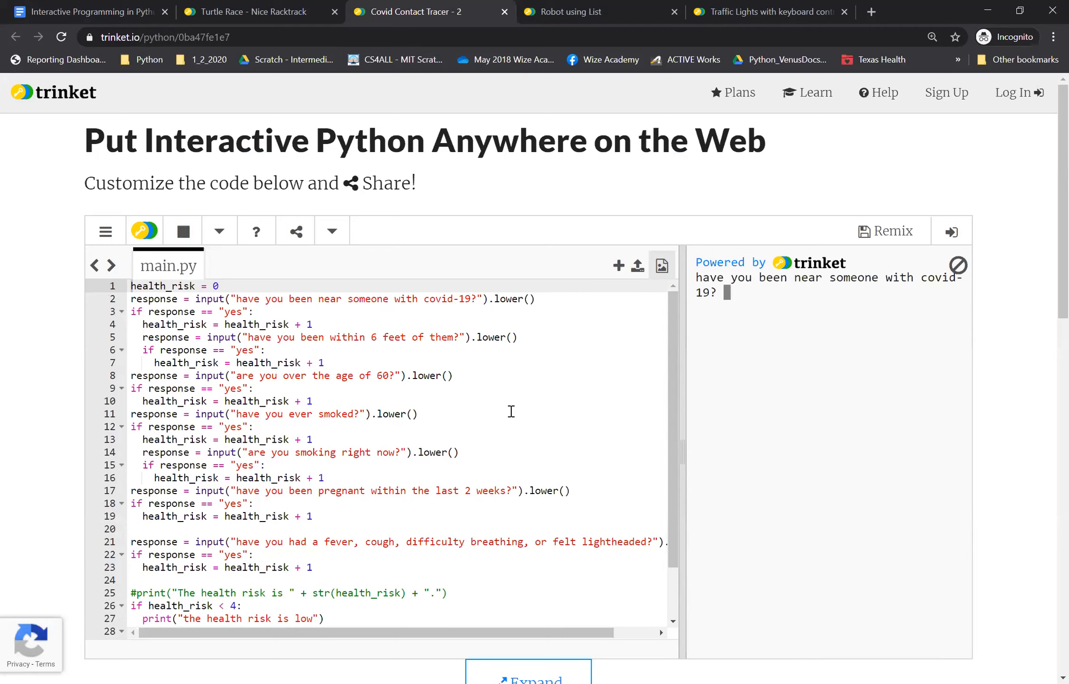
mouse_move(674, 359)
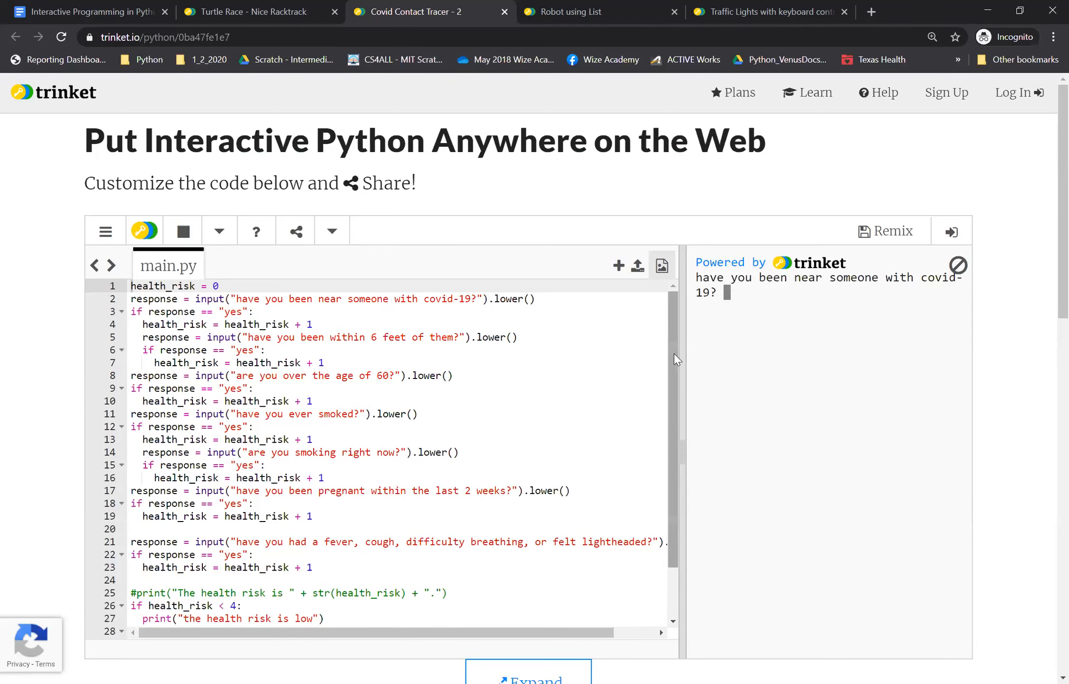
scroll("down", 3)
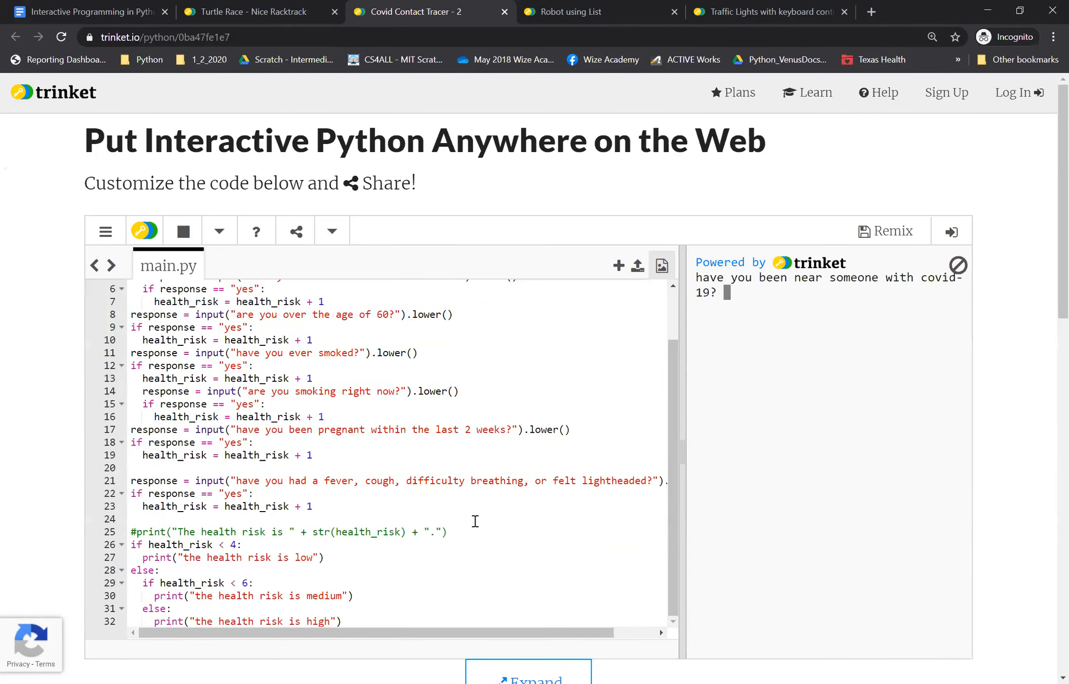
scroll("down", 3)
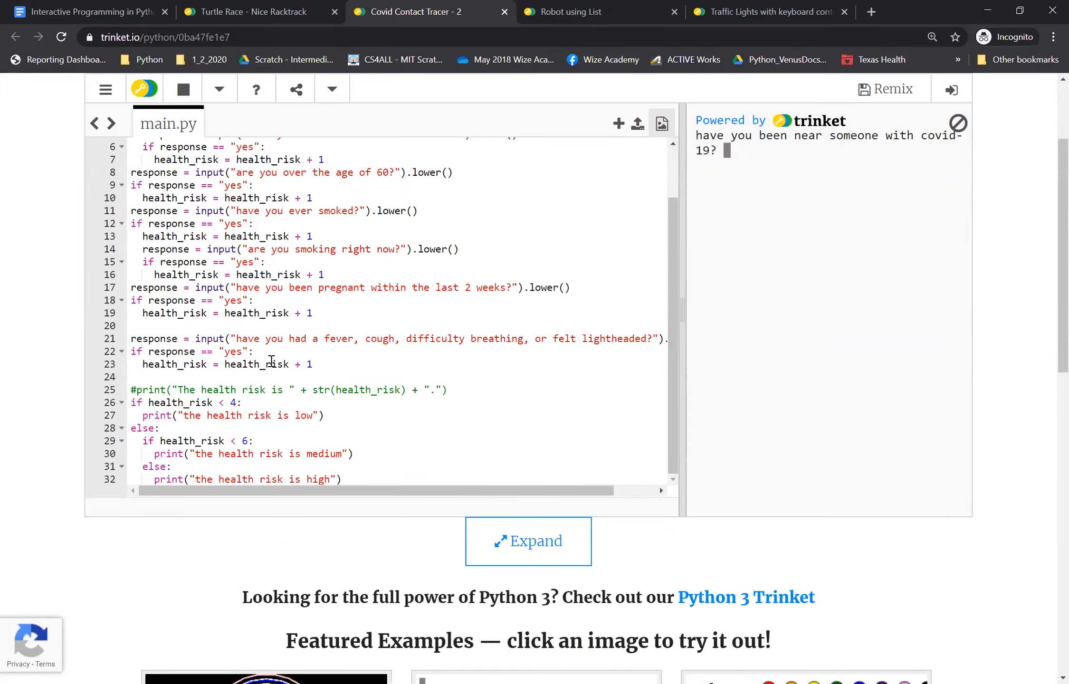
left_click(86, 12)
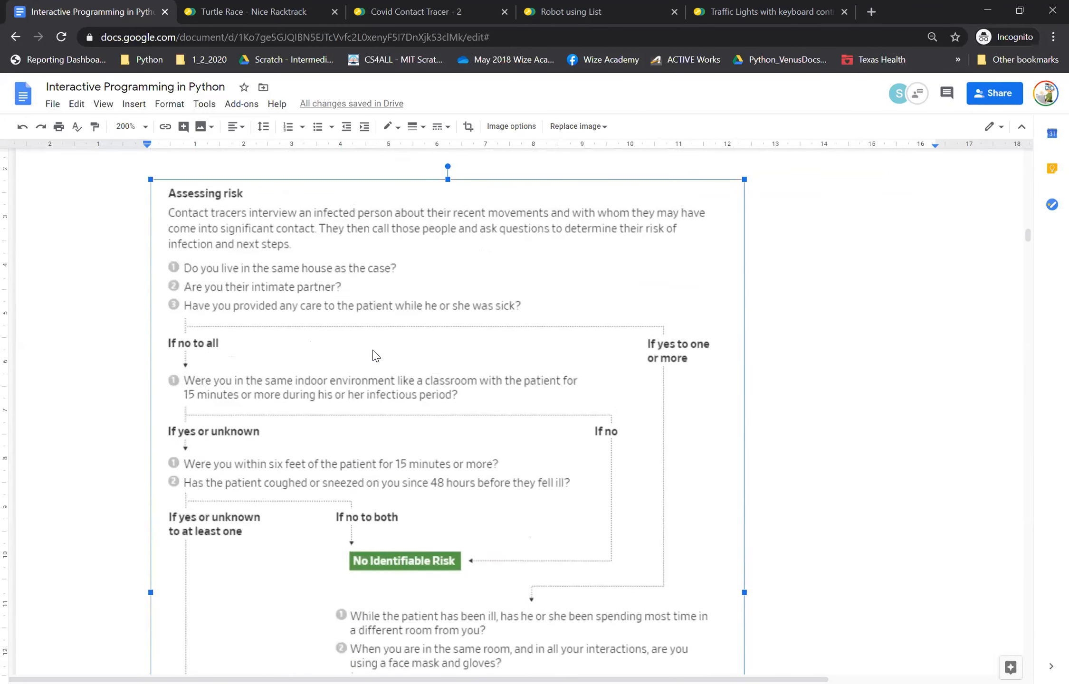
mouse_move(467, 252)
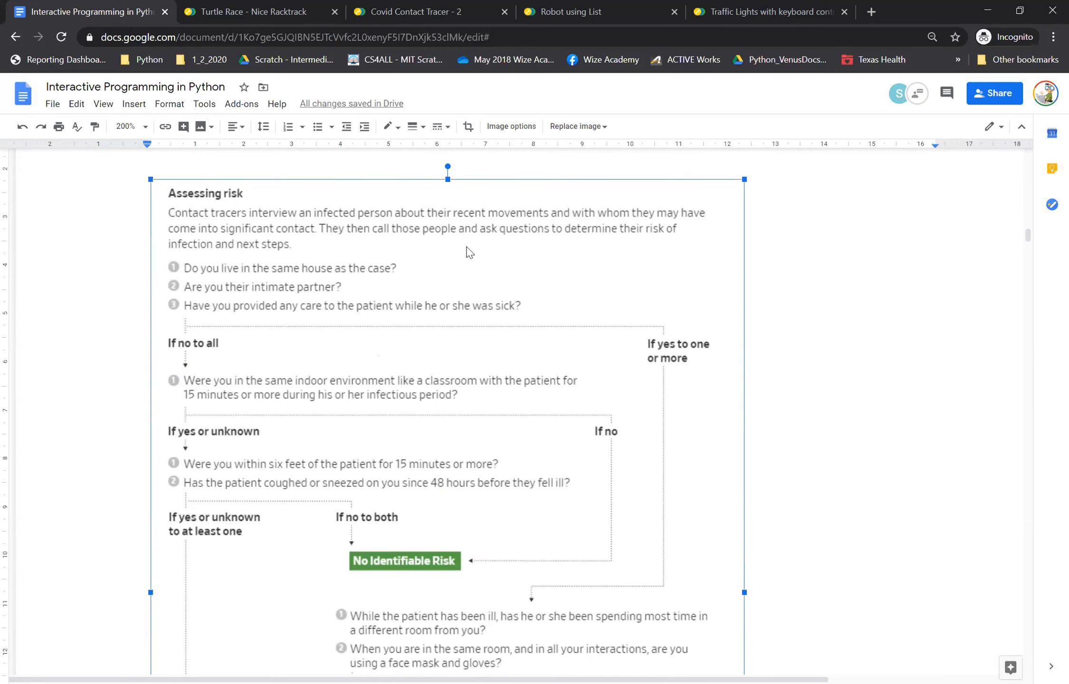
- Switch to the Robot using List project showing the grey-and-silver robot drawing
left_click(593, 12)
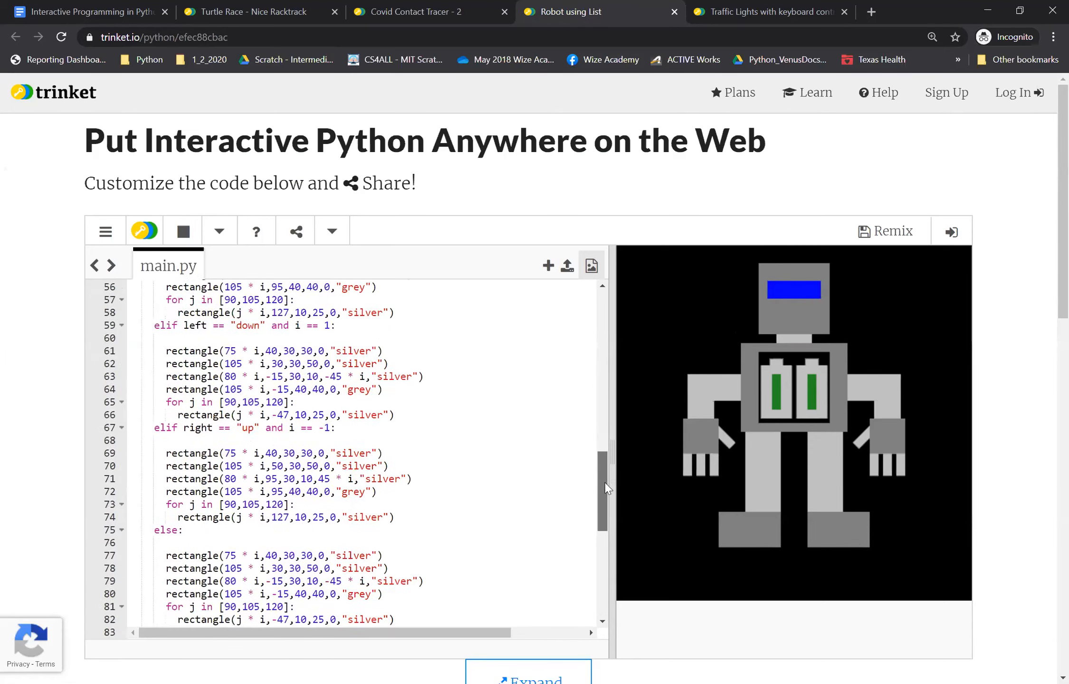
- Scroll the robot code to its arm-position branches for left down, right up and otherwise
scroll("down", 3)
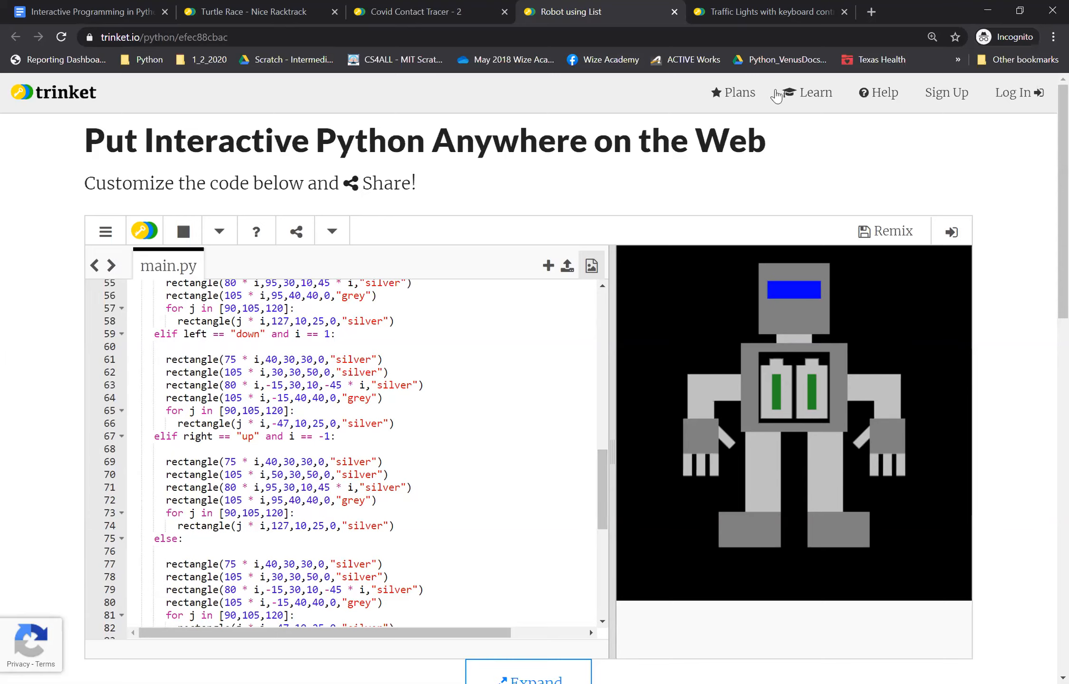
- Show the Traffic Lights drawlight functions beside the dimmed green, amber and red lights
left_click(767, 11)
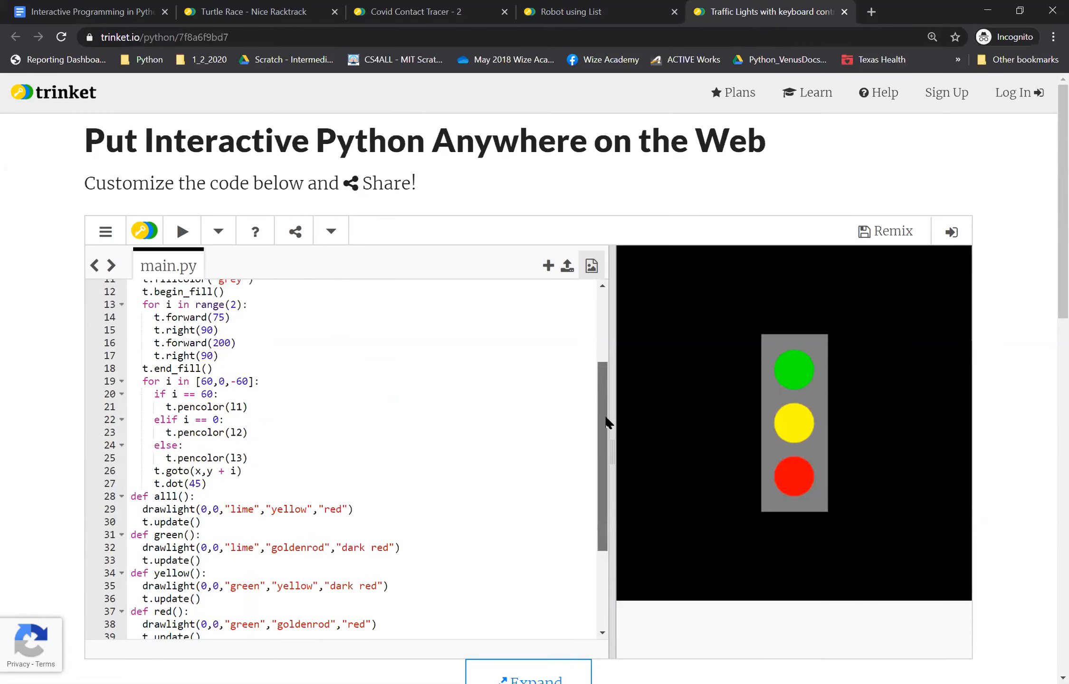
scroll("down", 3)
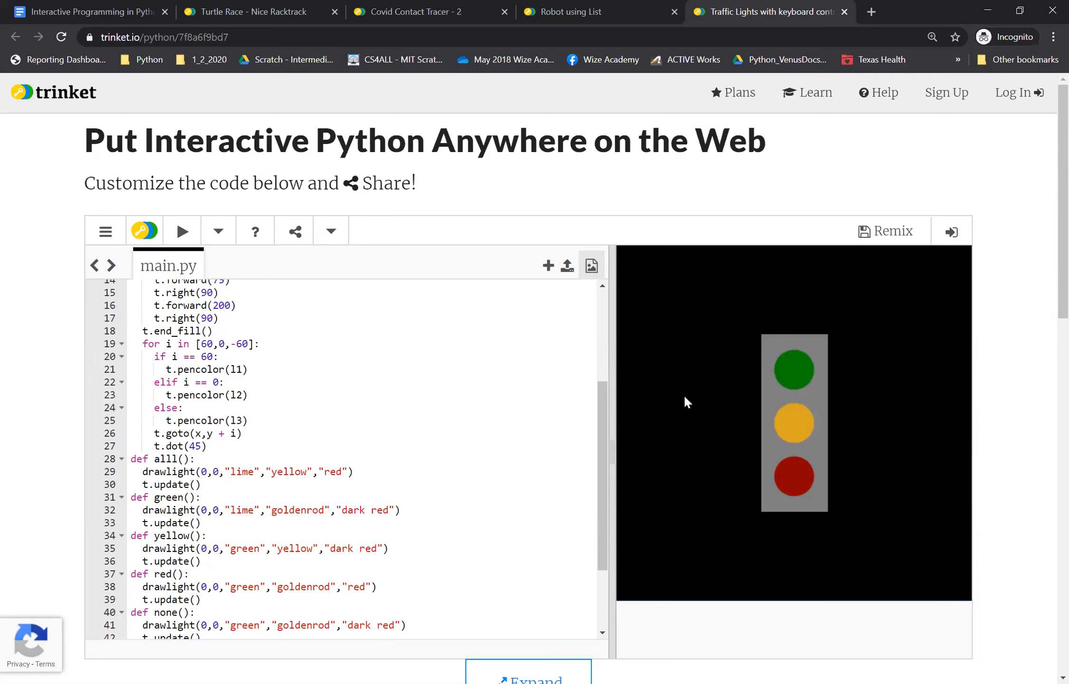
mouse_move(749, 237)
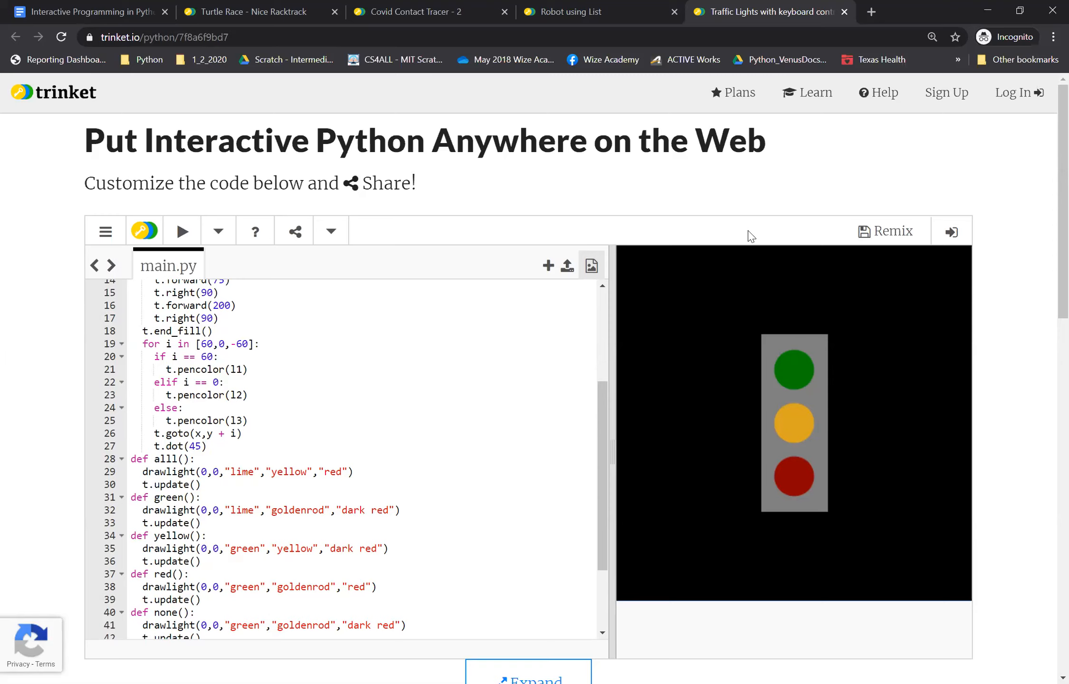
- Run the Turtle Race program so red, yellow and blue turtles race around the oval track
left_click(245, 11)
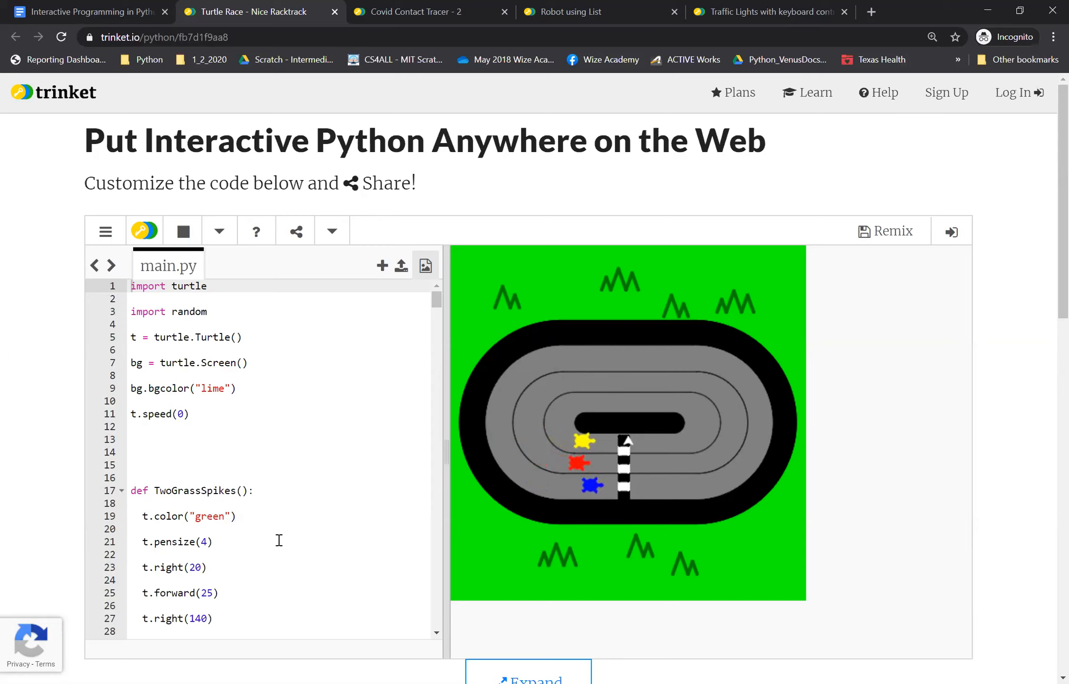
left_click(182, 230)
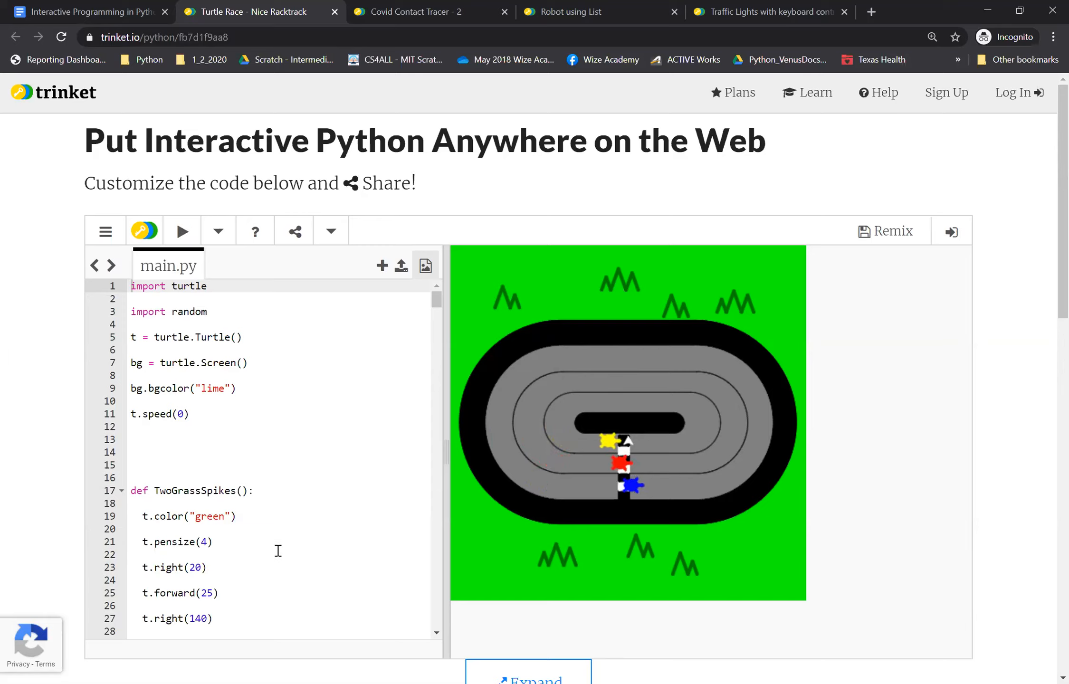
mouse_move(281, 525)
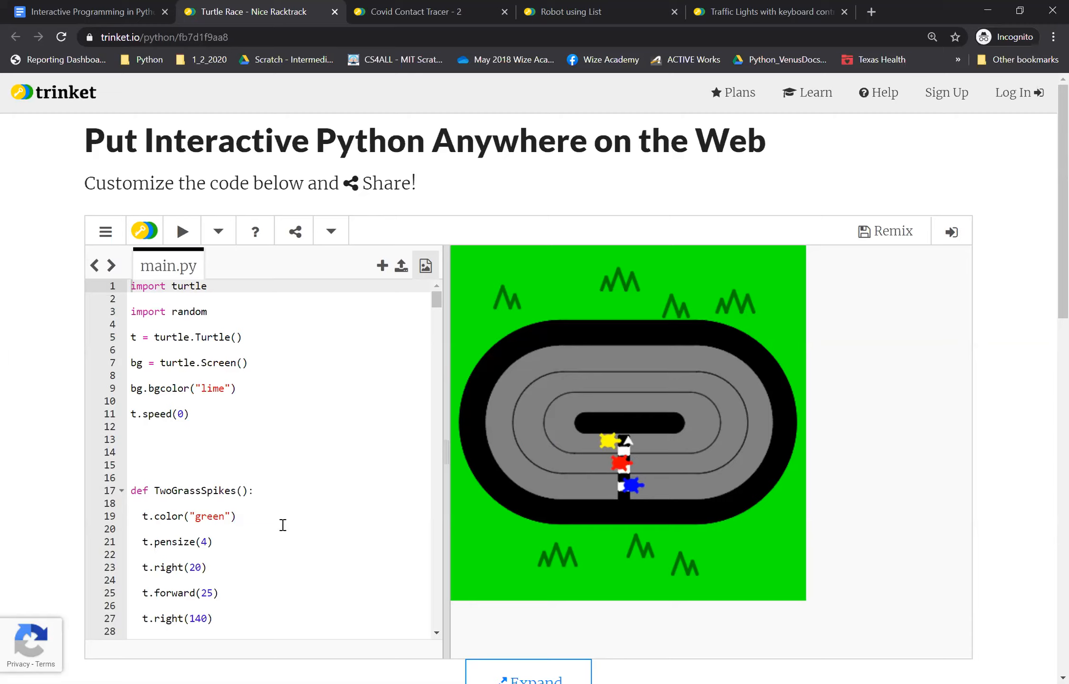